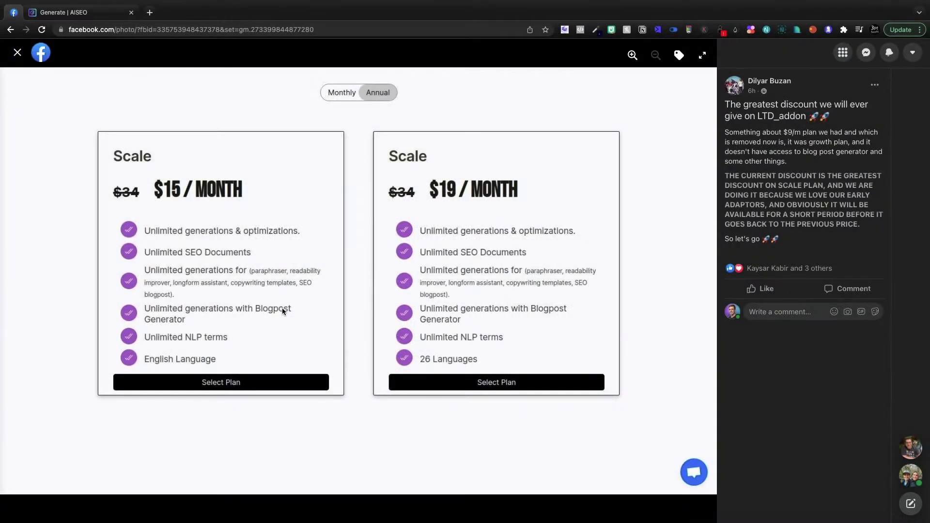
pyautogui.moveTo(191, 150)
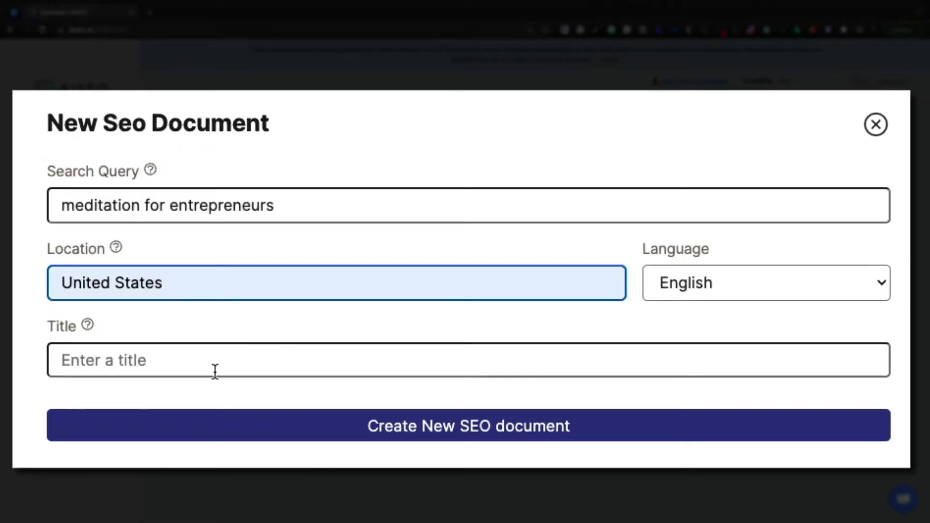
# - Create the SEO document with query and title 'meditation for entrepreneurs'
pyautogui.tripleClick(168, 206)
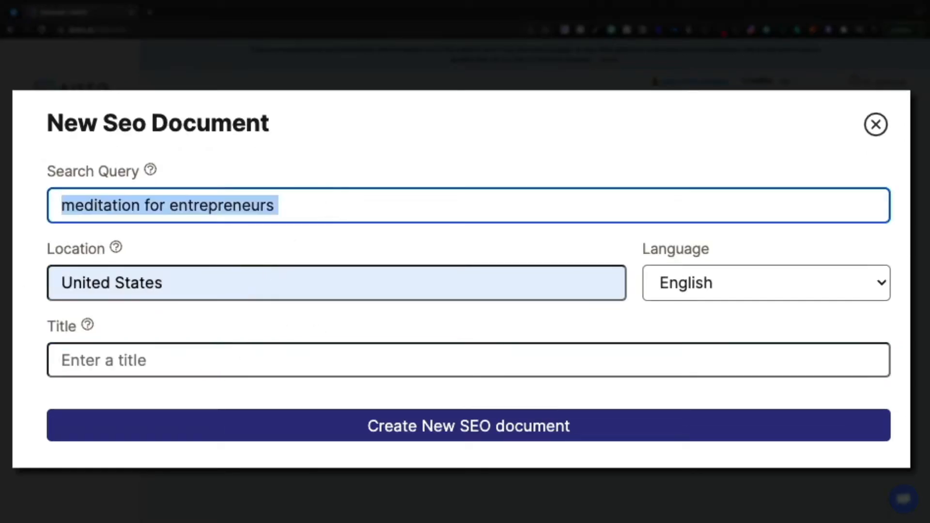
pyautogui.write('meditation for entrepreneurs')
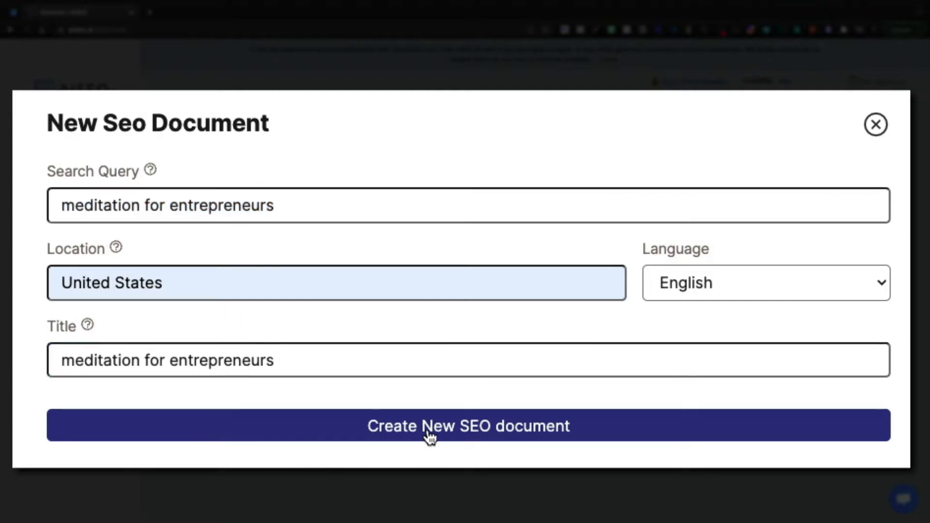
pyautogui.click(468, 425)
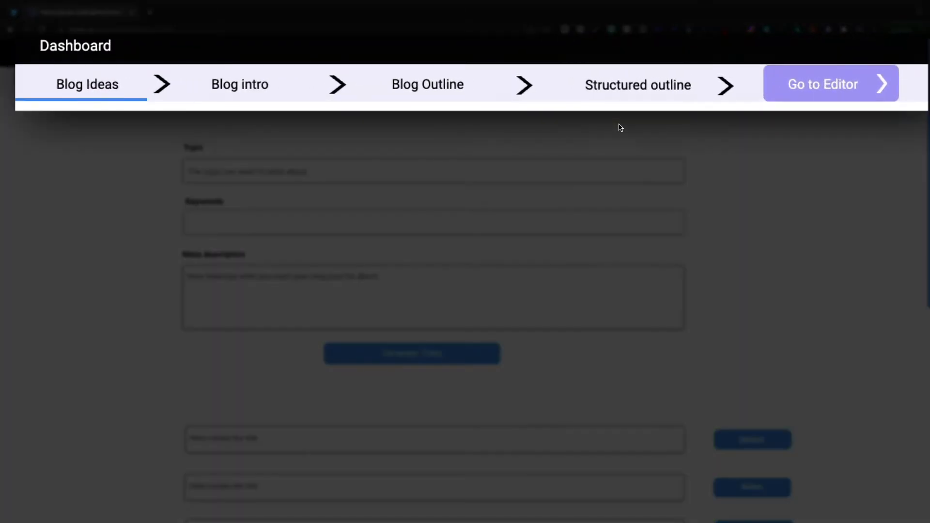
pyautogui.moveTo(616, 129)
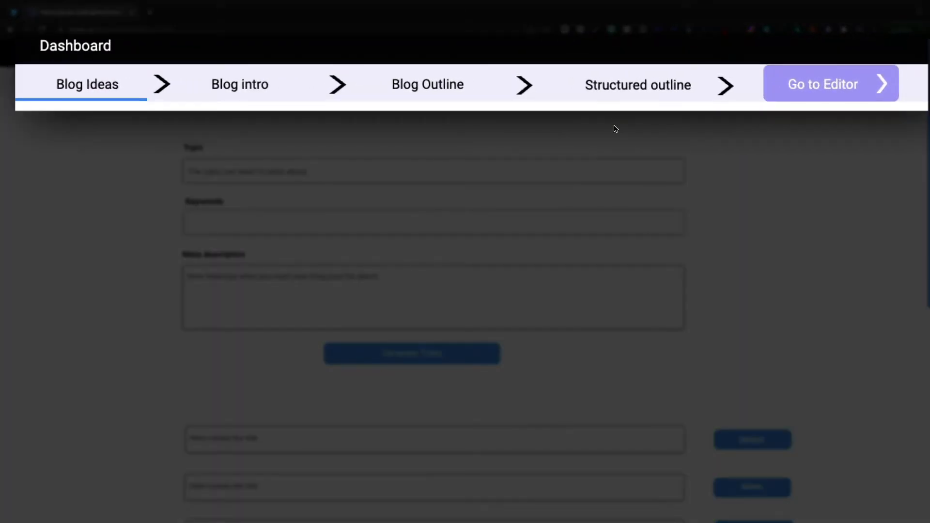
# - Enter 'meditation for entrepreneurs' as the blog topic
pyautogui.write('meditation for entrepreneurs')
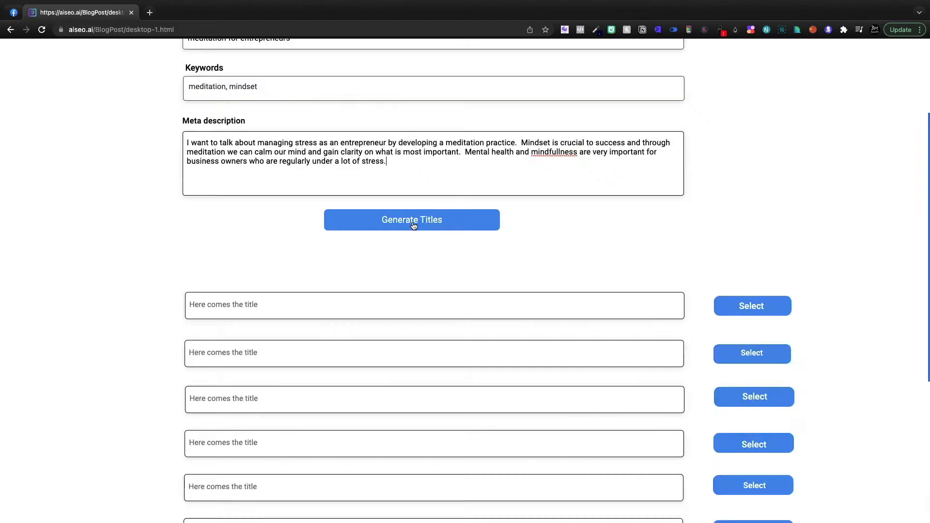
# - Generate blog title ideas and scroll through the suggested titles
pyautogui.click(412, 219)
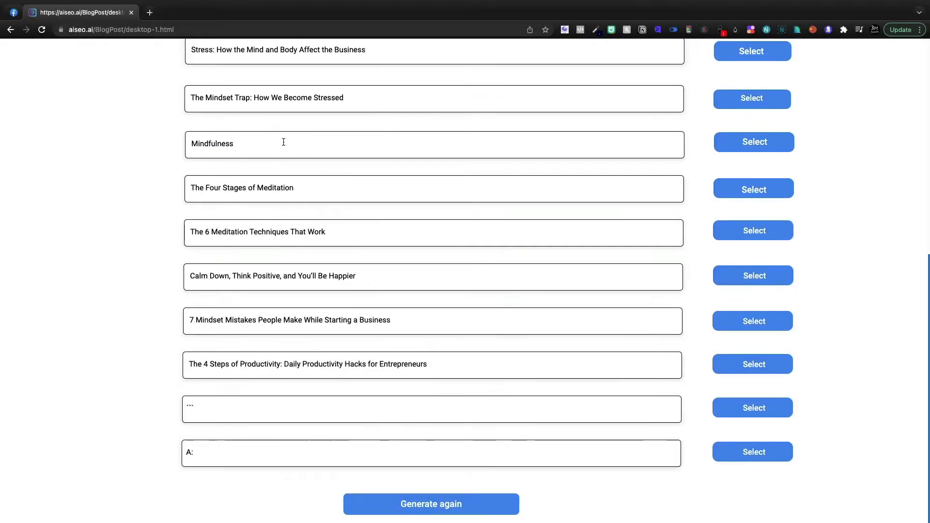
pyautogui.scroll(-3)
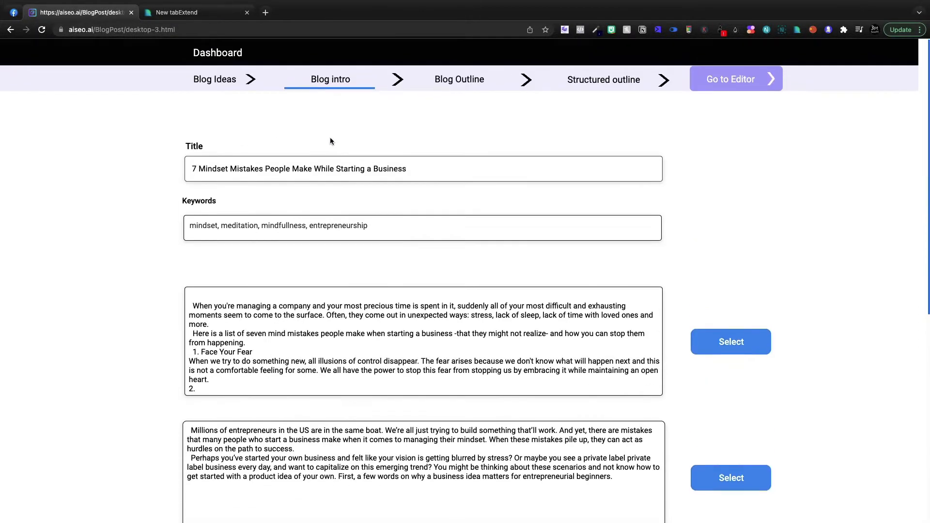
# - Choose one of the generated introductions and advance to the Blog Outline step
pyautogui.scroll(-3)
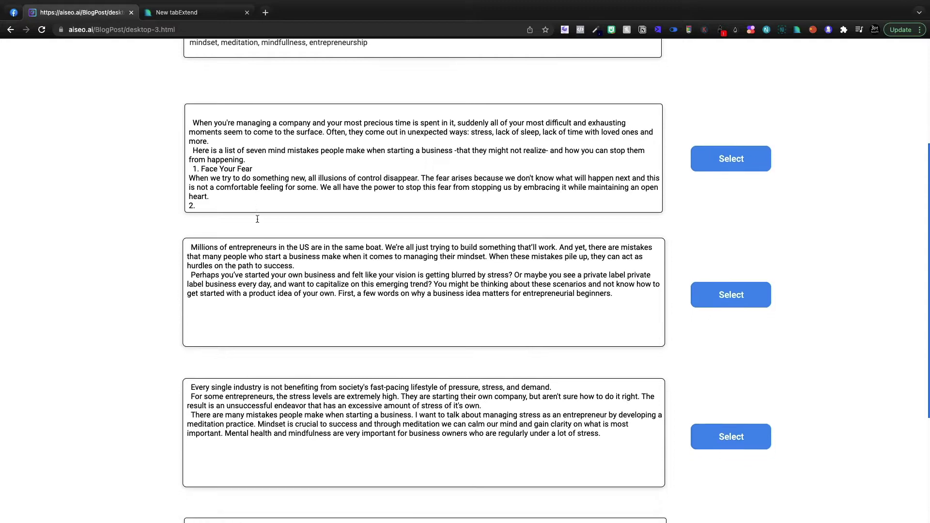
pyautogui.scroll(-3)
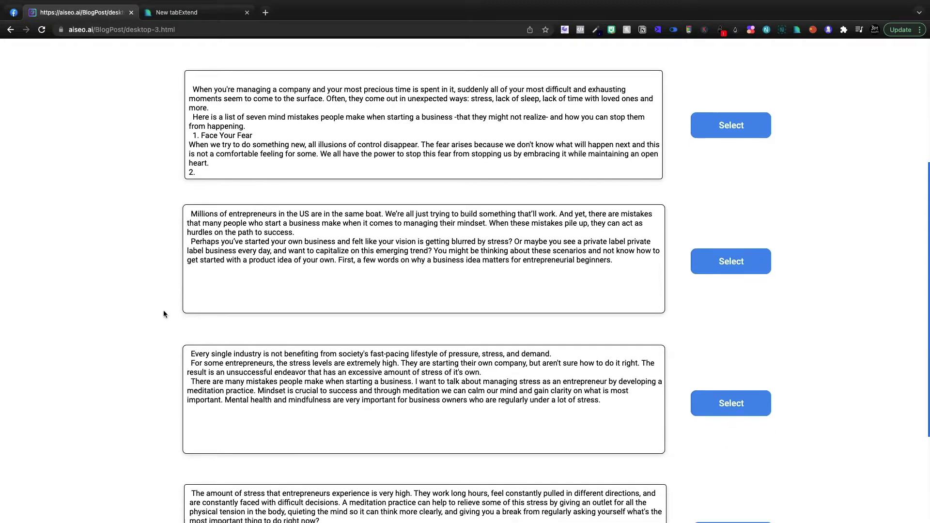
pyautogui.click(423, 125)
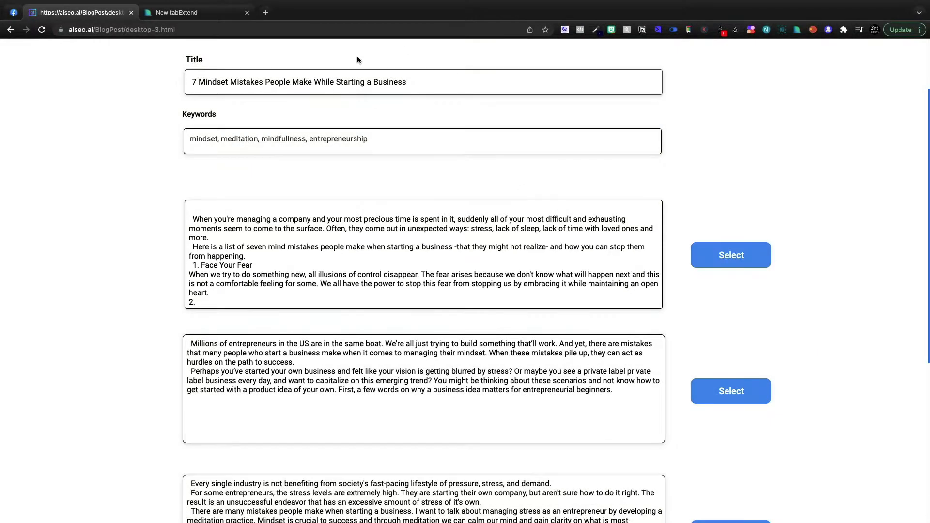
pyautogui.scroll(-3)
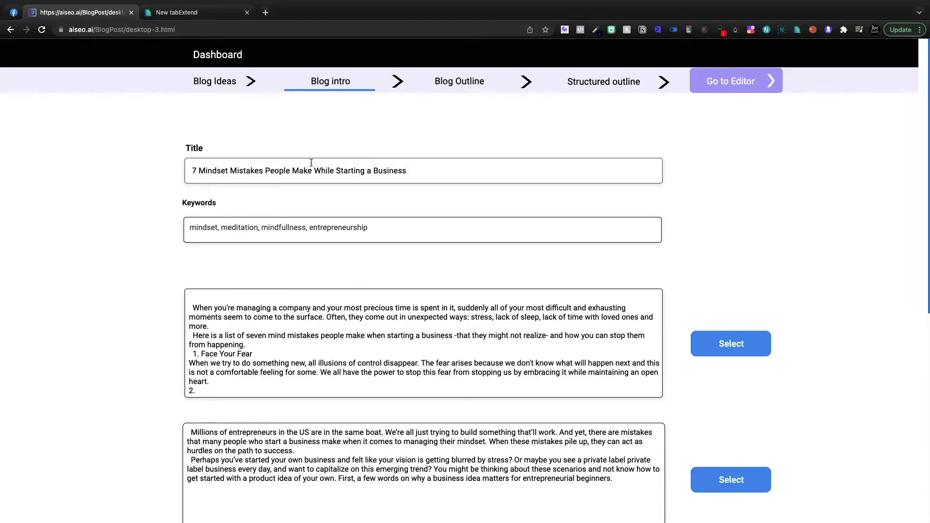
pyautogui.click(730, 343)
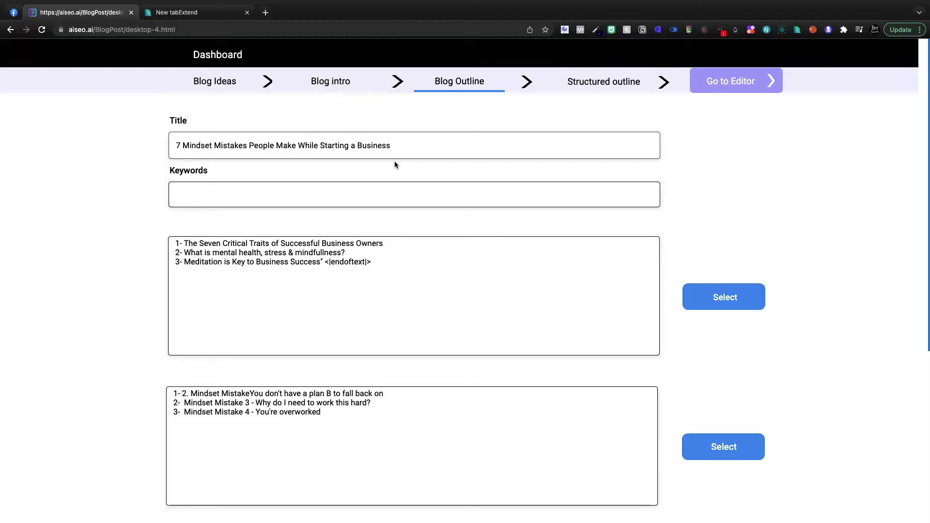
pyautogui.moveTo(272, 216)
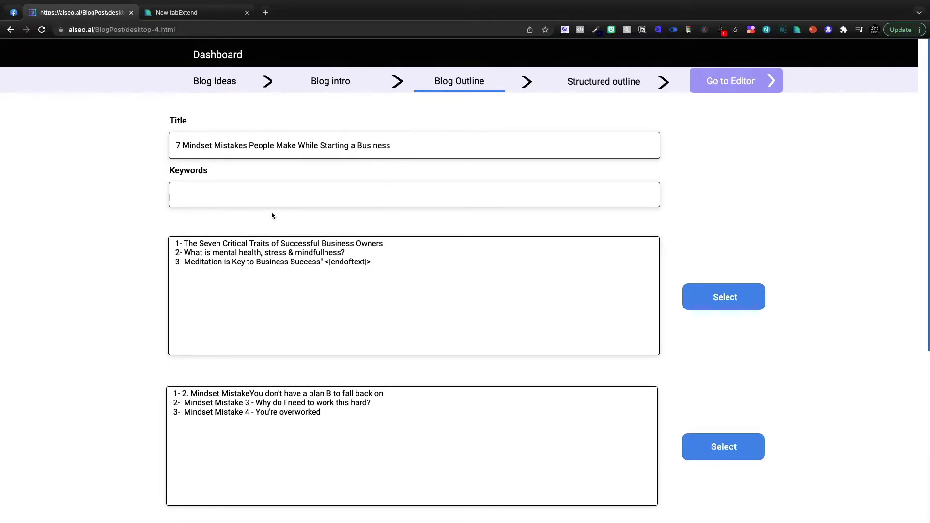
# - Enter keywords 'mindset, mindset mistakes, entrepreneurship, meditation' and regenerate the outlines
pyautogui.write('minds')
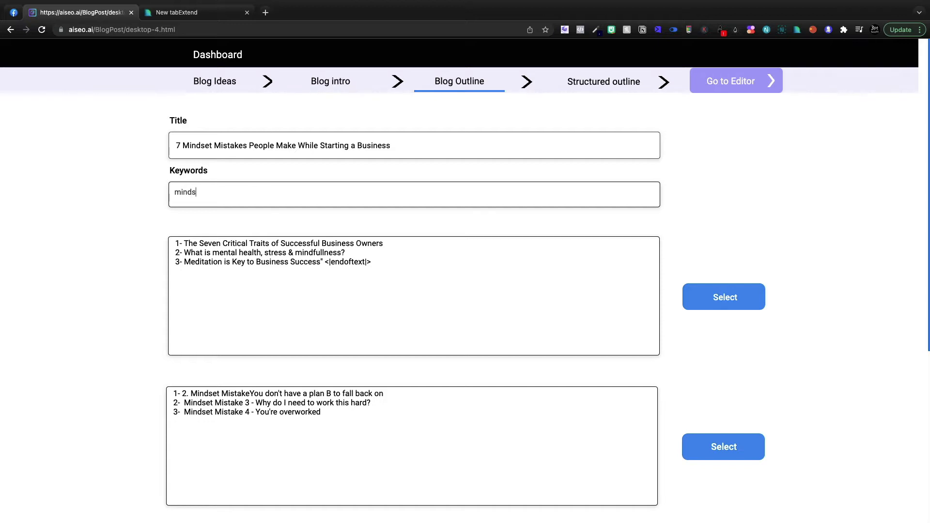
pyautogui.write('mindset, mindset mistakes, entrepreneurship, meditation')
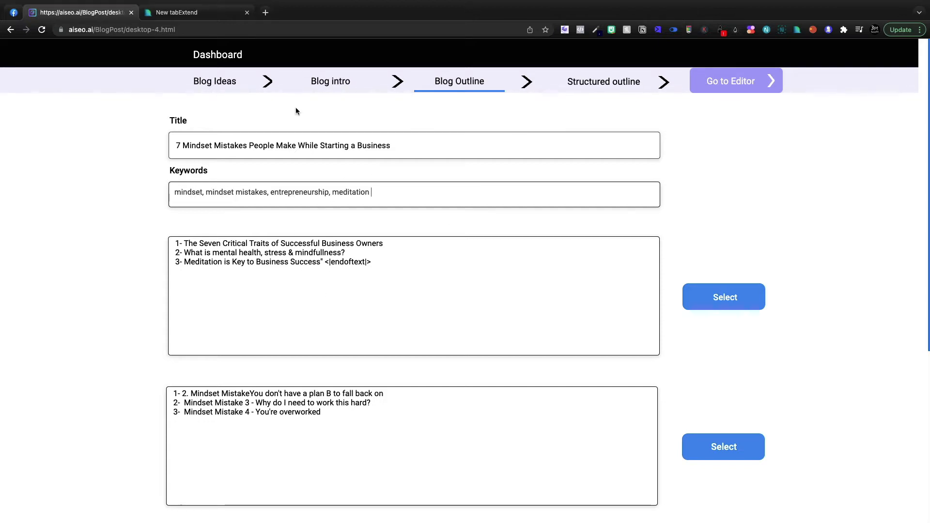
pyautogui.scroll(-3)
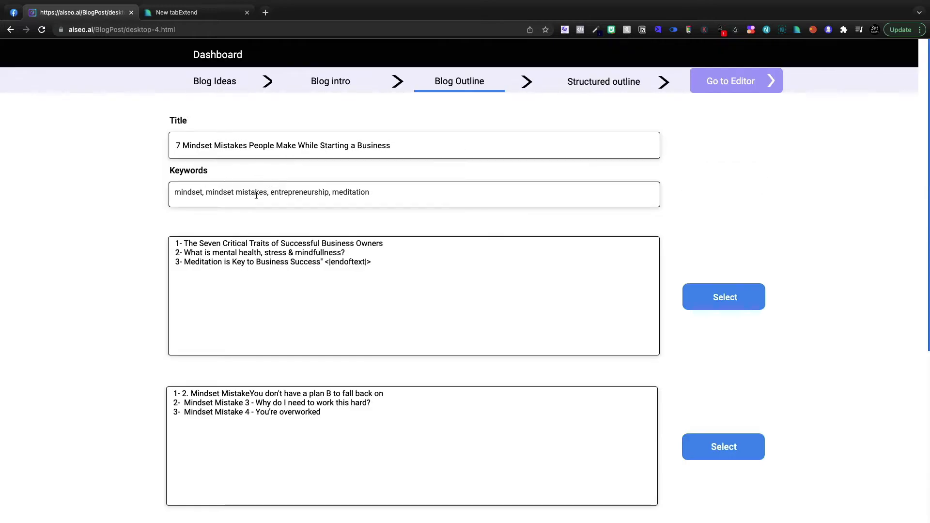
pyautogui.scroll(-3)
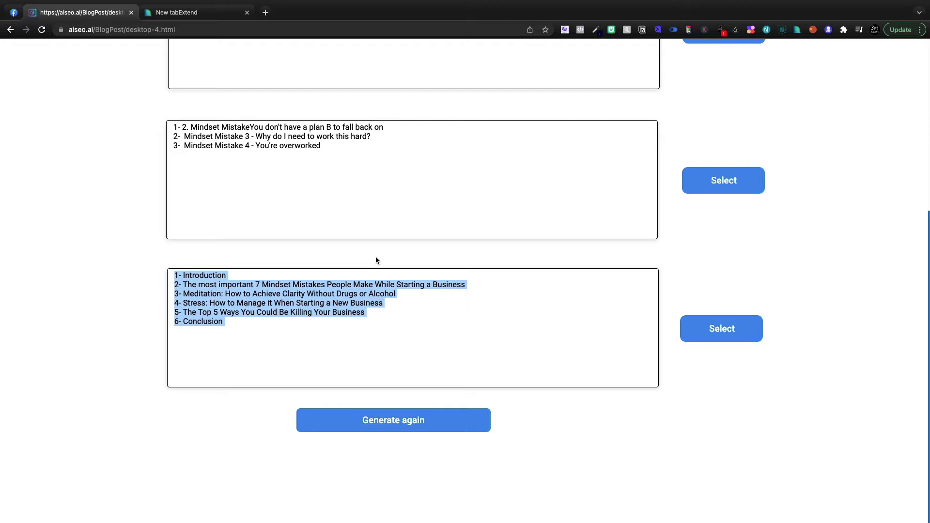
pyautogui.click(393, 420)
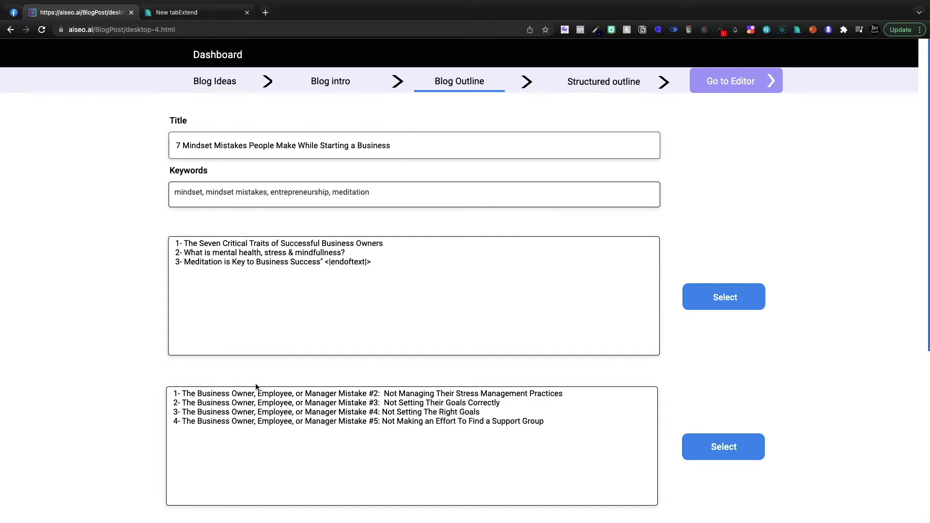
# - Review the outline options and continue to the Structured outline step
pyautogui.scroll(-3)
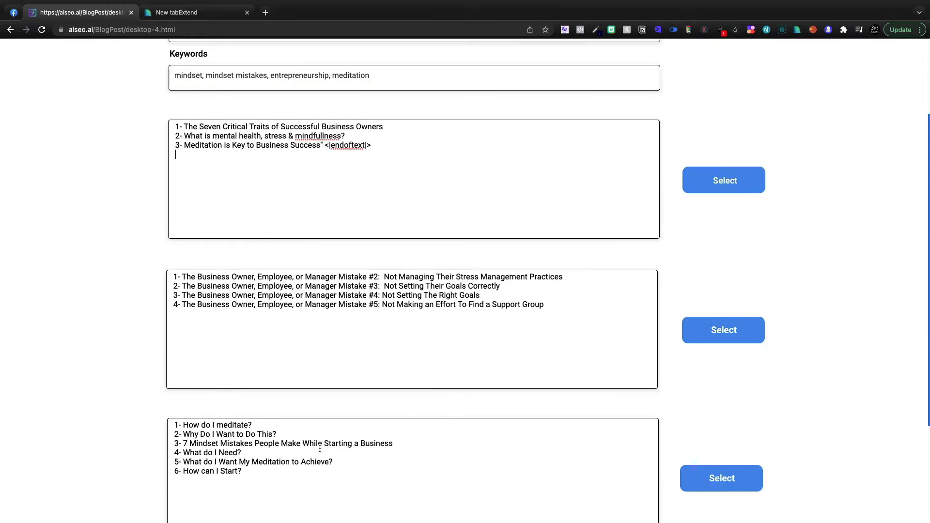
pyautogui.scroll(-3)
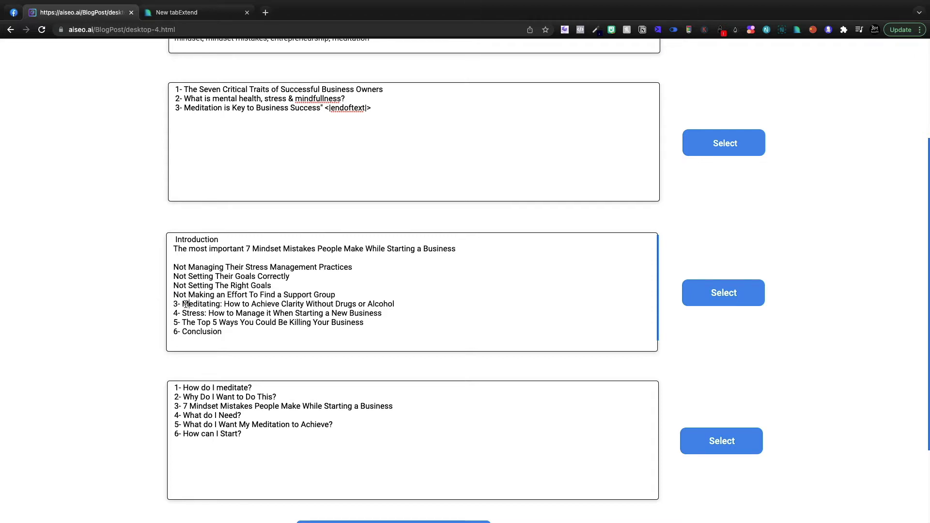
pyautogui.click(723, 293)
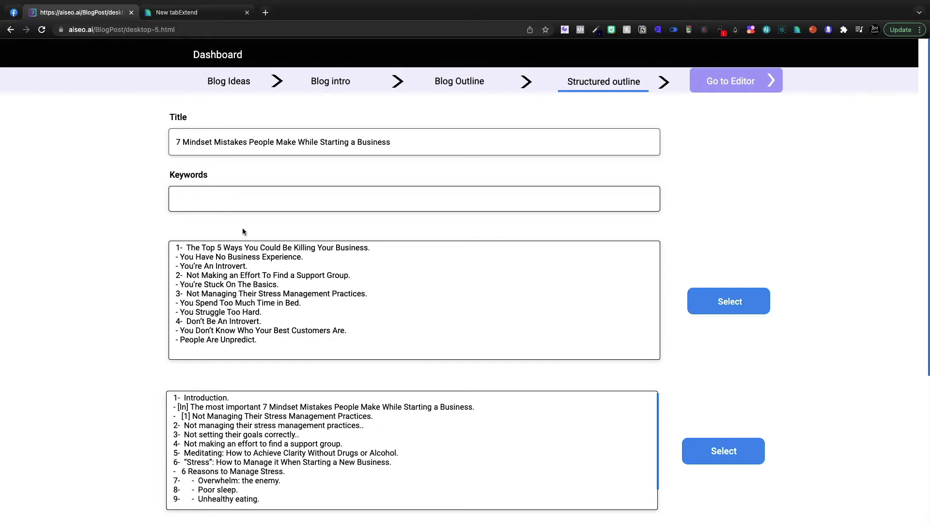
# - Scroll through the generated structured outlines for the mindset mistakes post
pyautogui.scroll(-3)
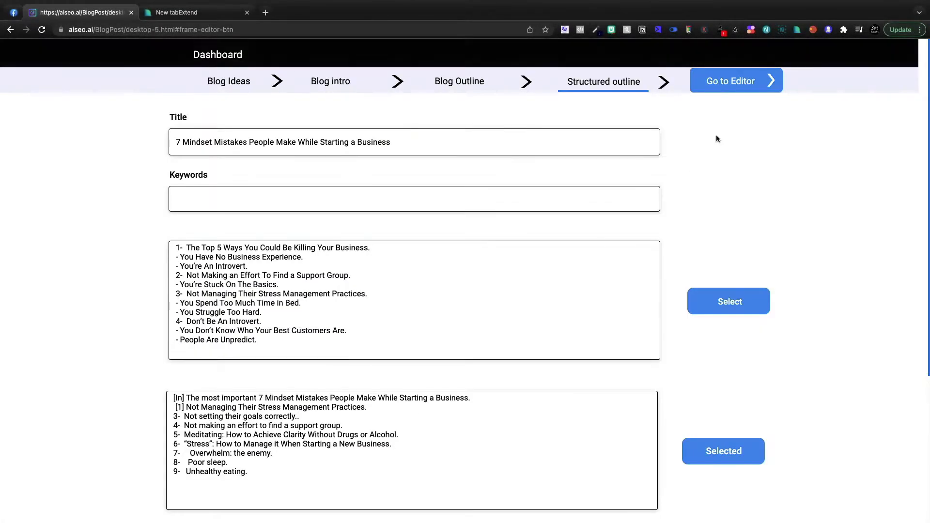
# - Correct 'entreprenuership' to 'entrepreneurship' and proceed to the article editor
pyautogui.rightClick(402, 196)
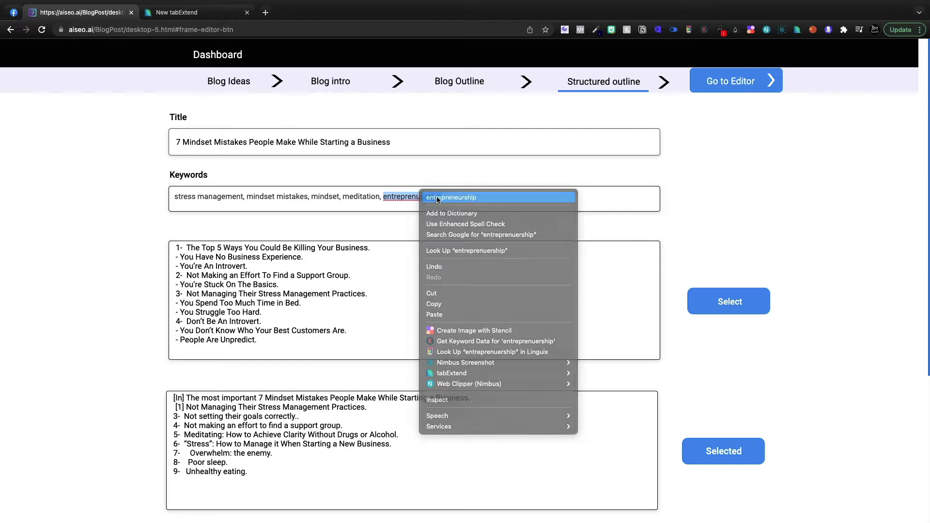
pyautogui.click(450, 197)
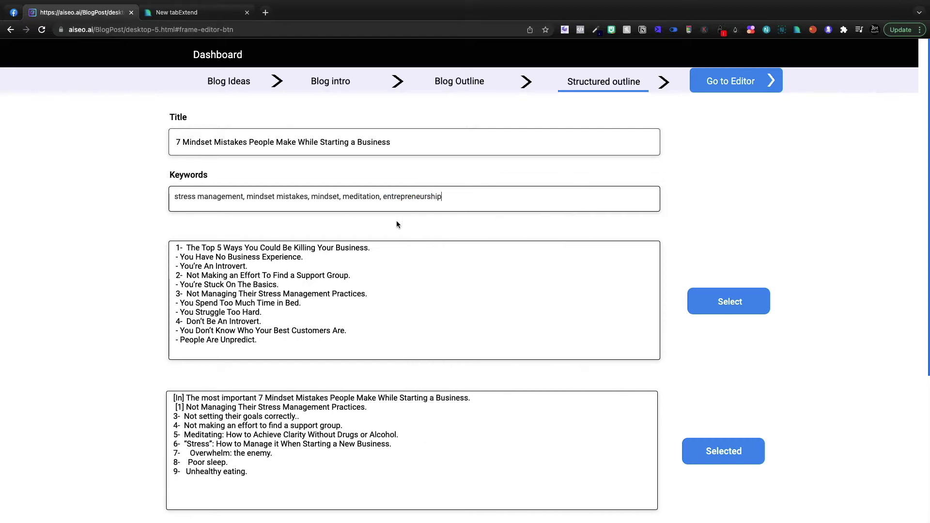
pyautogui.moveTo(418, 221)
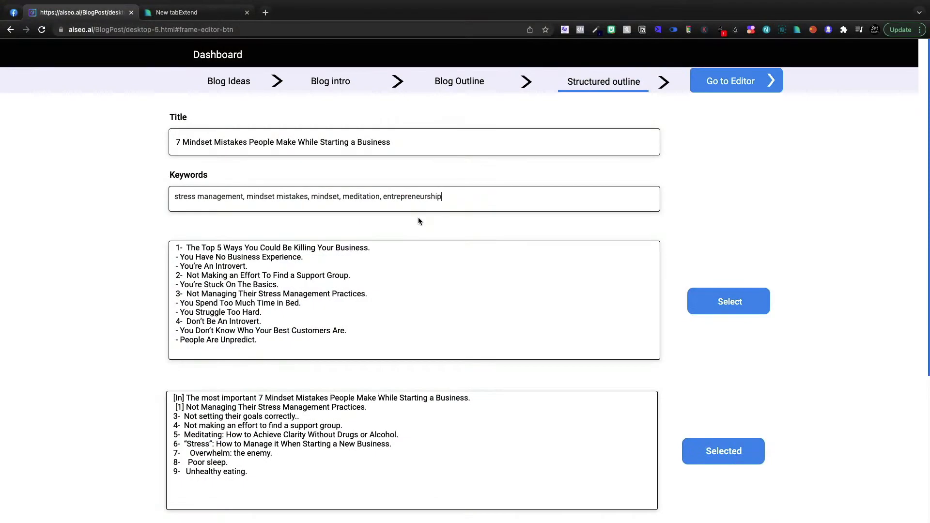
pyautogui.click(730, 81)
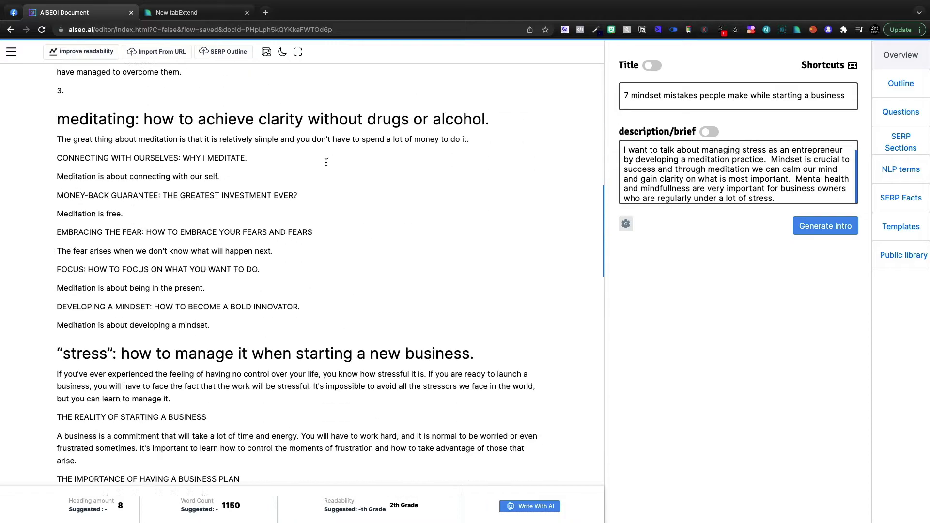
# - Scroll the draft and extract SERP data for the post title
pyautogui.scroll(-3)
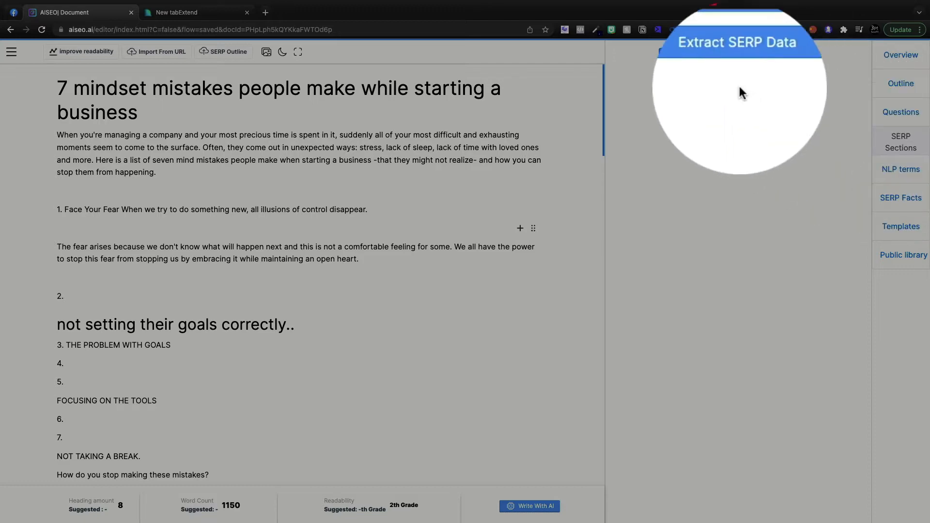
pyautogui.click(738, 57)
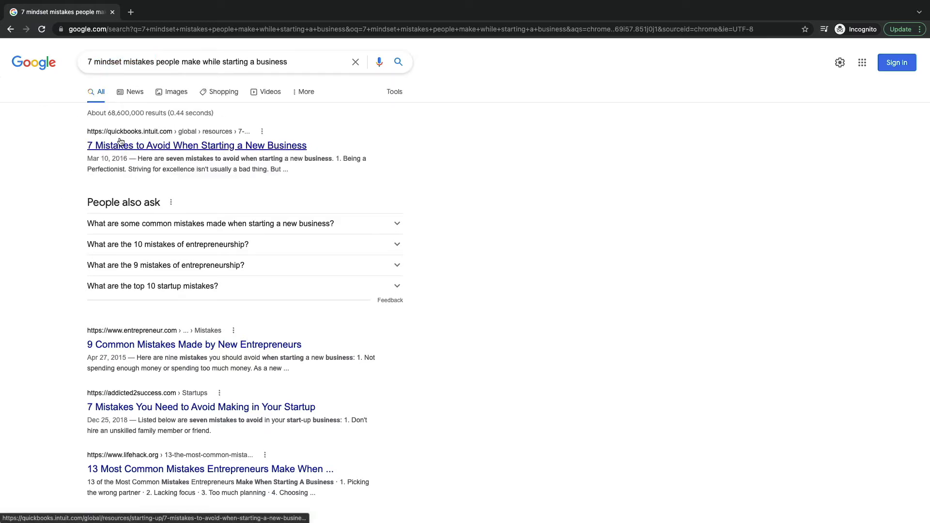
# - Look over the Google results for the post title, then return to AISEO
pyautogui.scroll(-3)
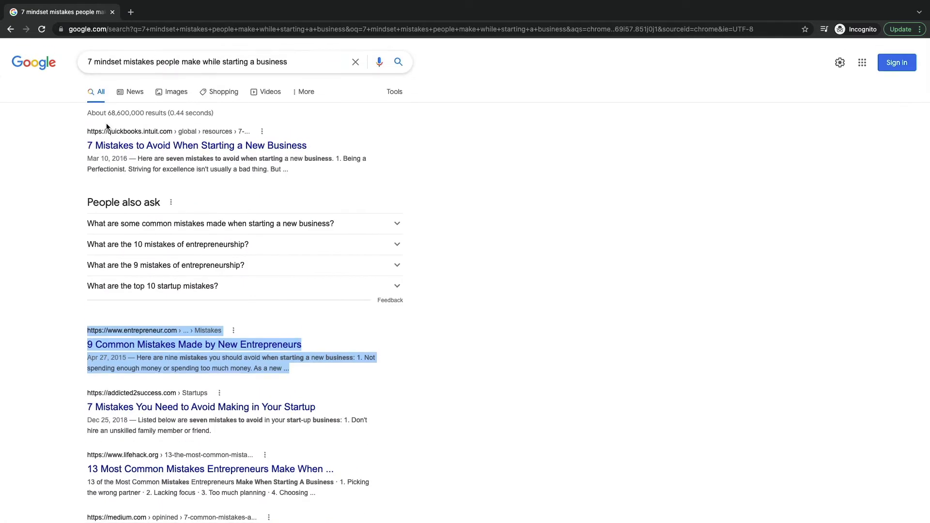
pyautogui.moveTo(117, 103)
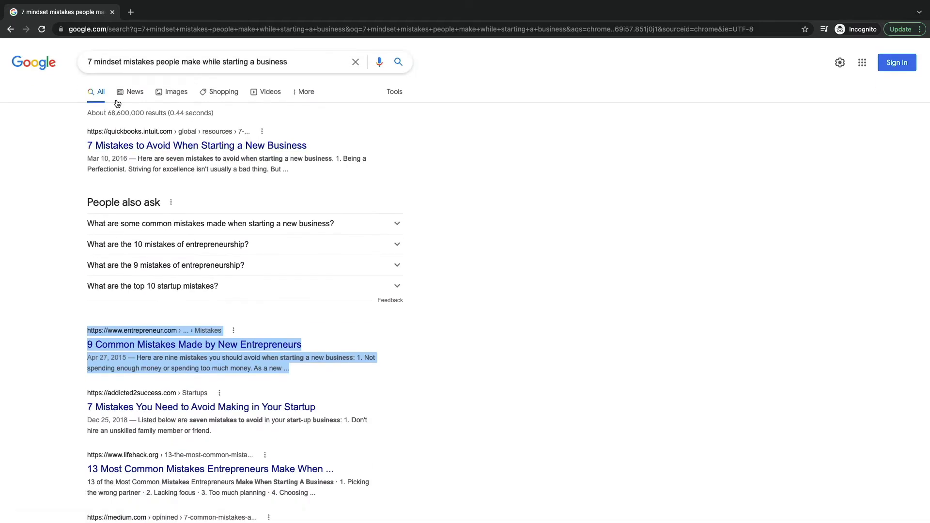
pyautogui.moveTo(116, 105)
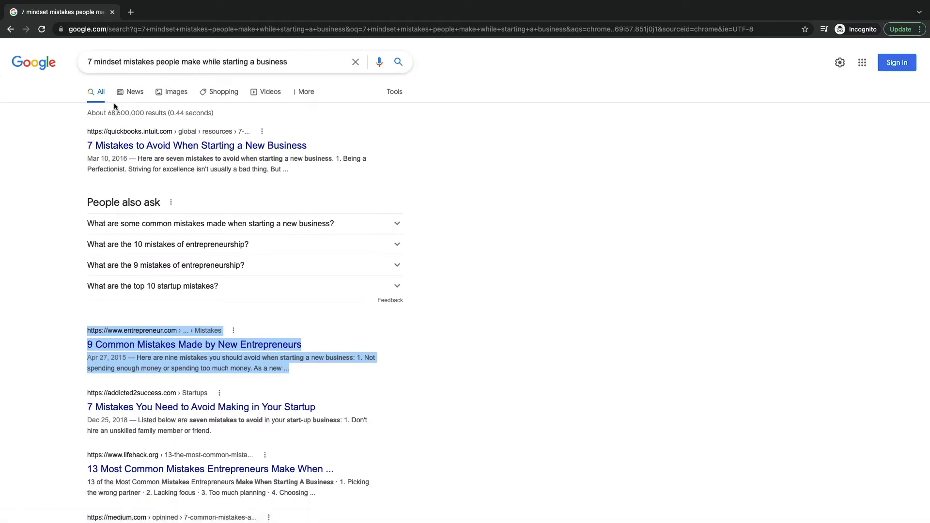
pyautogui.click(59, 11)
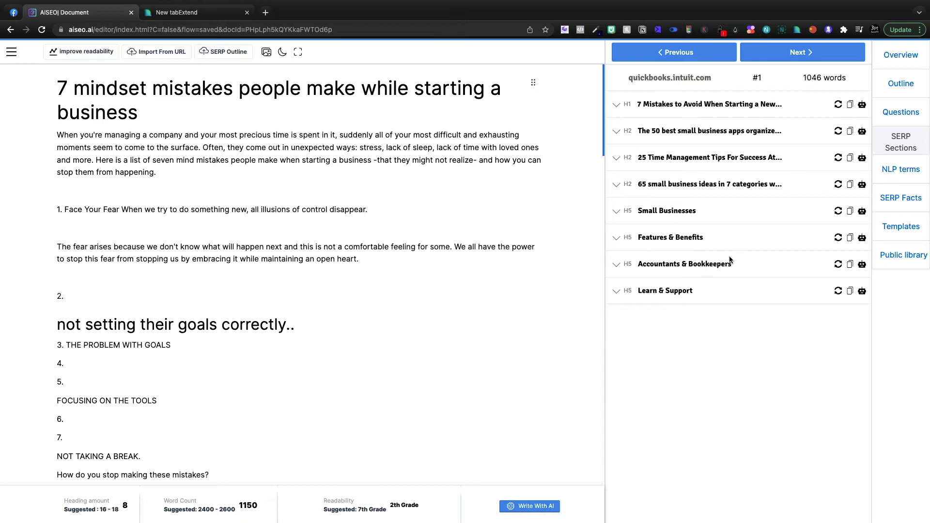
# - Show NLP term counts and scroll through the restructured seven-mistake post
pyautogui.click(901, 169)
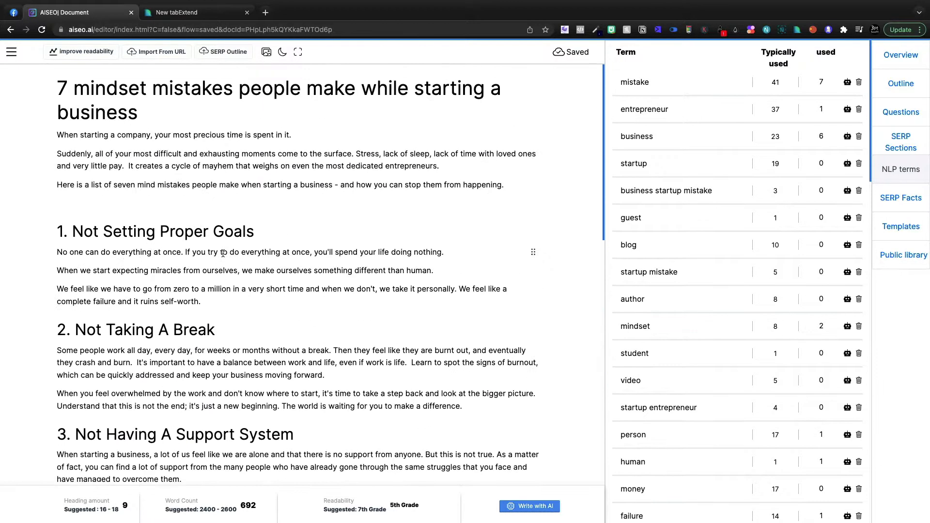
pyautogui.scroll(-3)
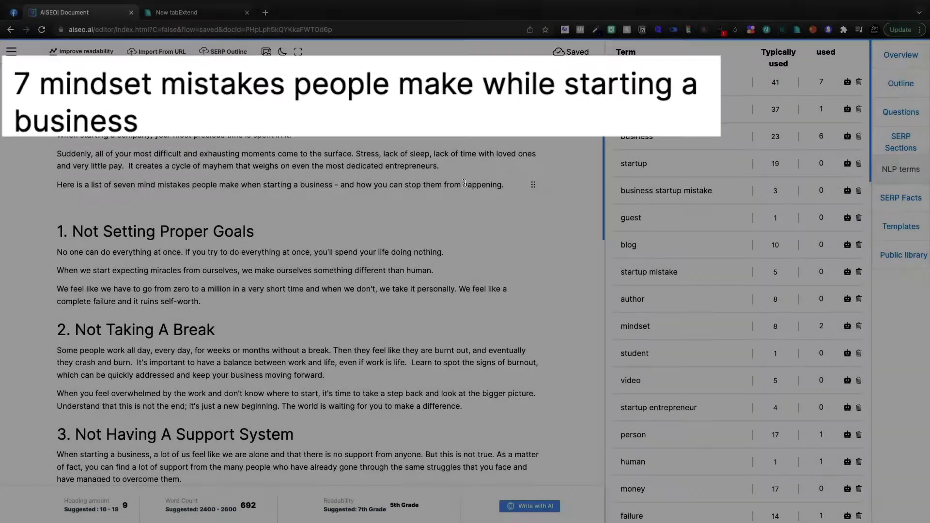
pyautogui.scroll(-3)
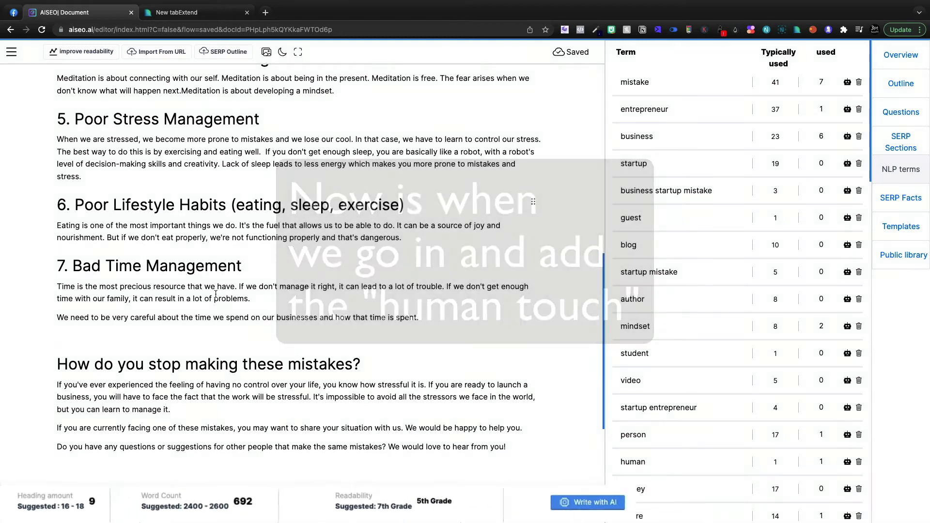
# - Open the Questions panel and scroll the 692-word draft to its closing section
pyautogui.click(901, 111)
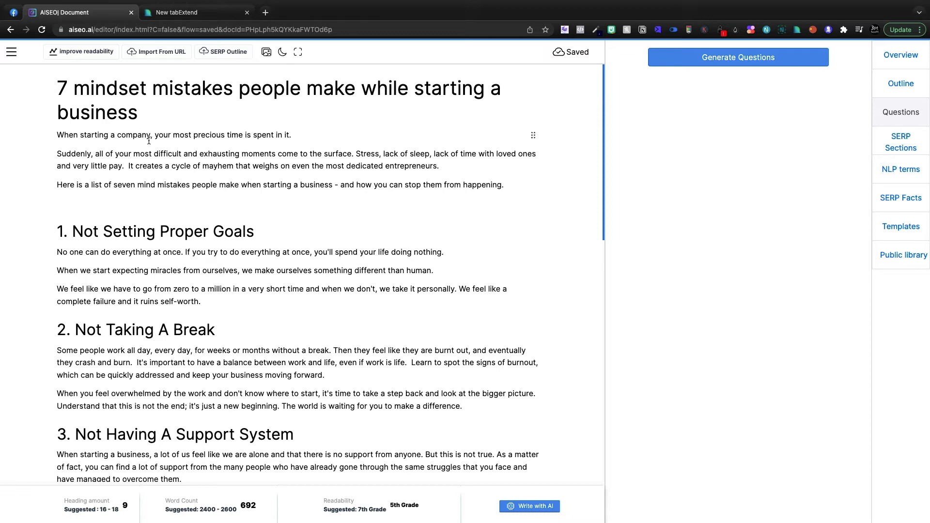
pyautogui.scroll(-3)
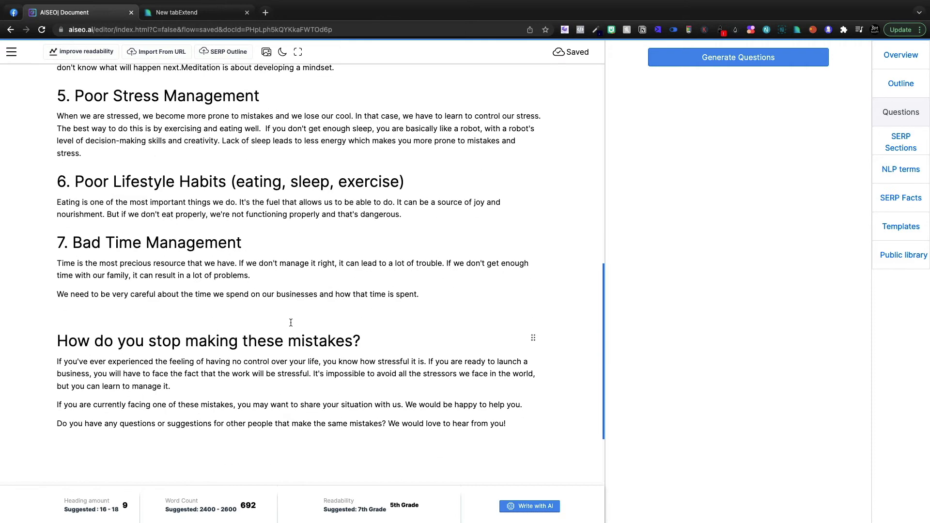
pyautogui.scroll(-3)
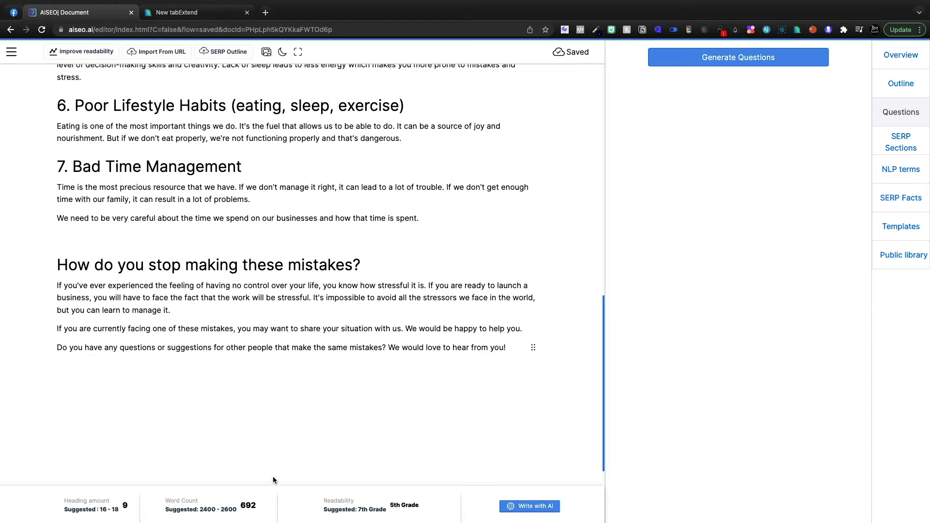
pyautogui.moveTo(248, 497)
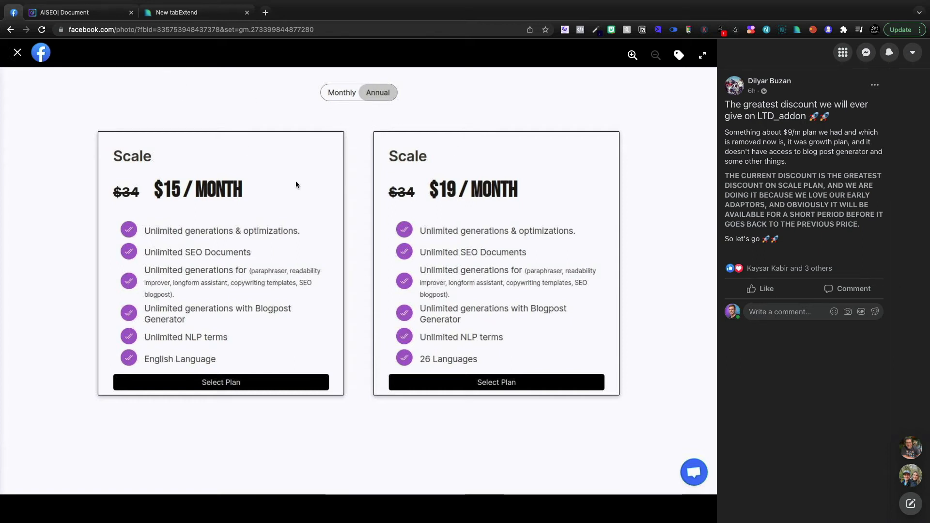
# - Switch back to the AISEO Document tab showing the mindset mistakes post
pyautogui.click(77, 12)
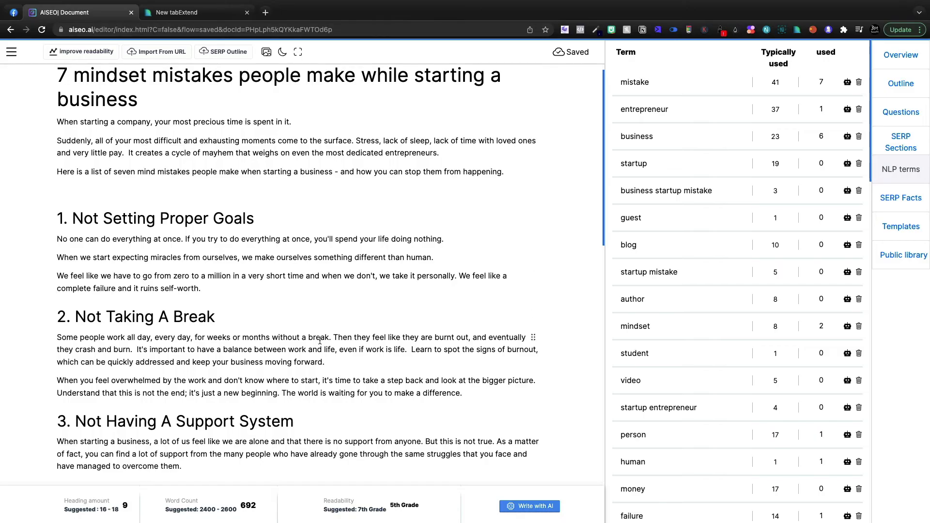
pyautogui.moveTo(315, 321)
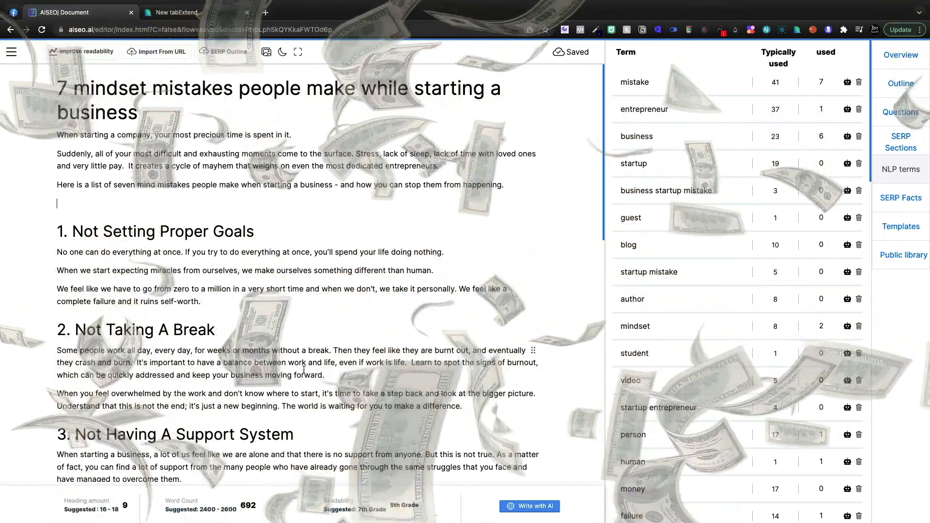
pyautogui.scroll(-3)
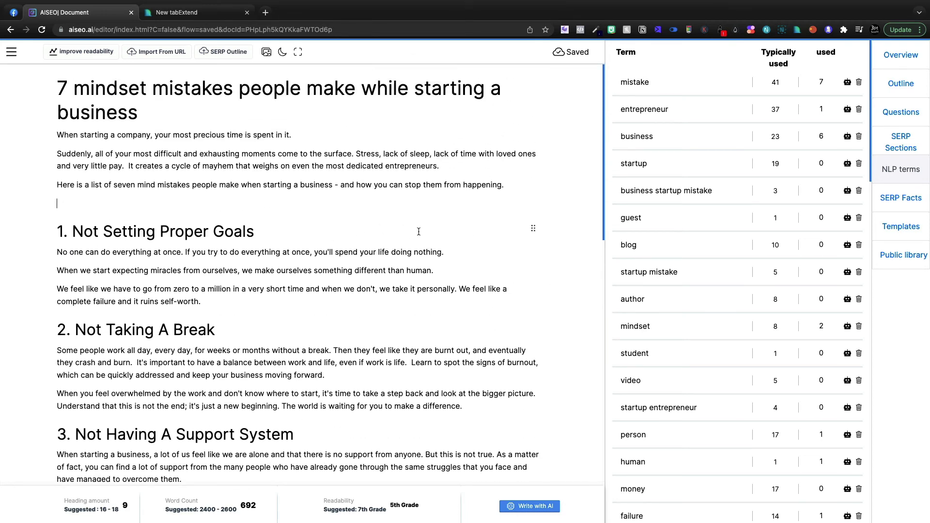
pyautogui.moveTo(322, 222)
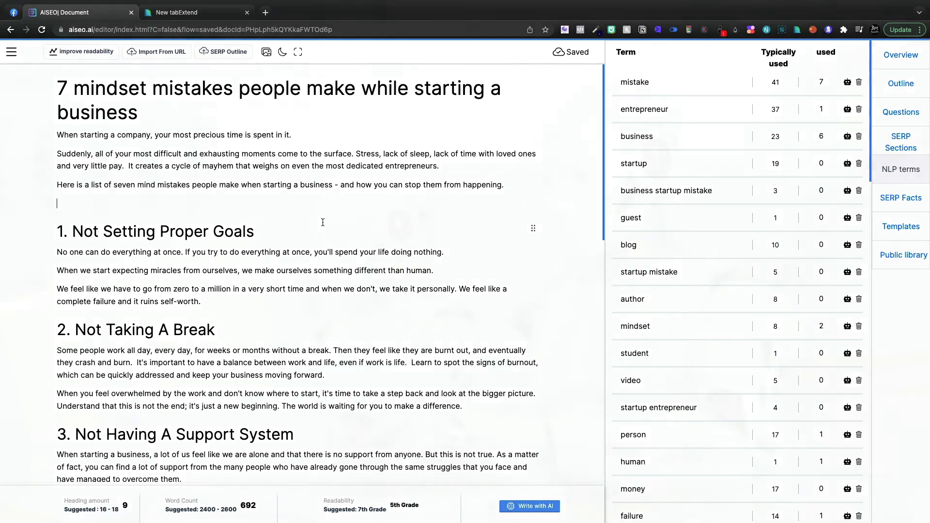